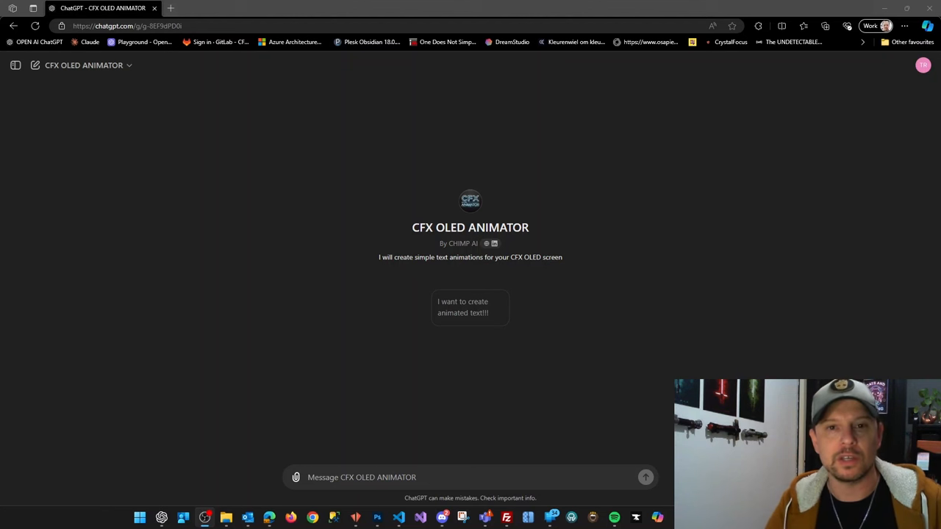
{"action": "mouse_move", "coordinate": [179, 400]}
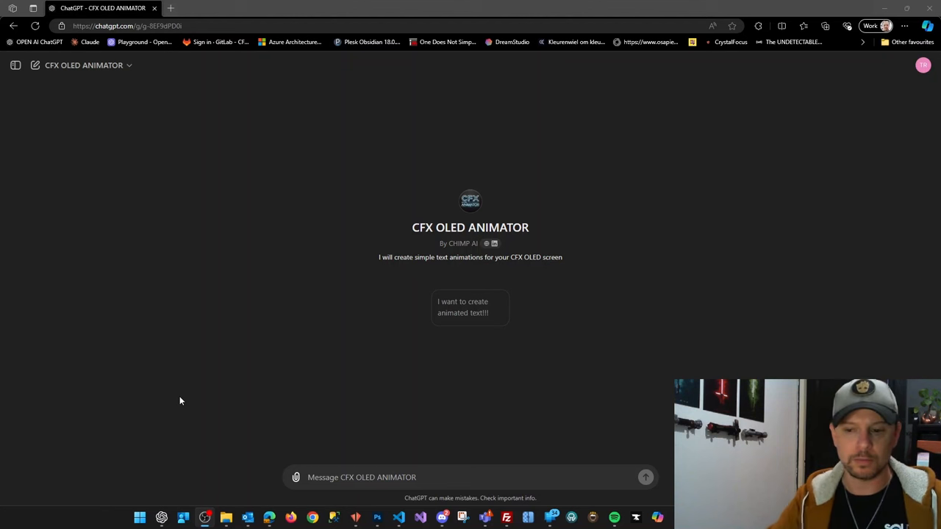
{"action": "mouse_move", "coordinate": [233, 372]}
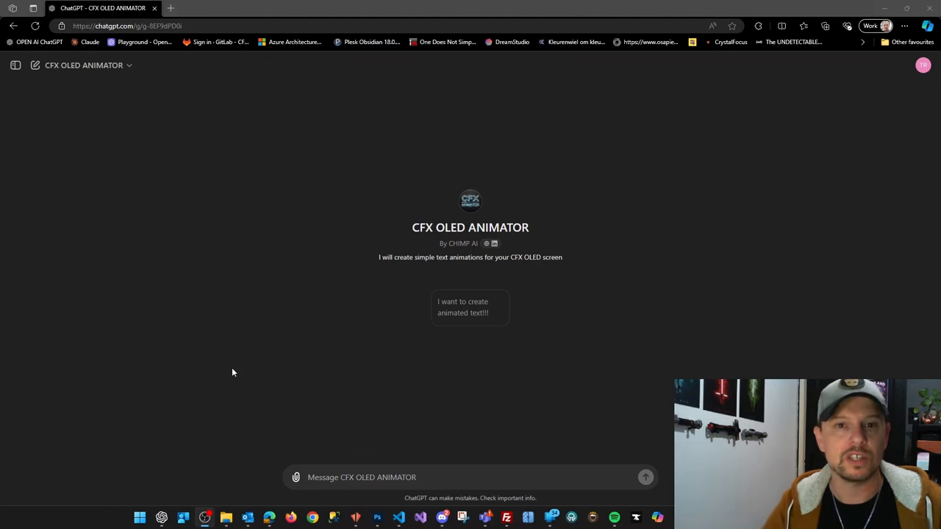
{"action": "mouse_move", "coordinate": [250, 347]}
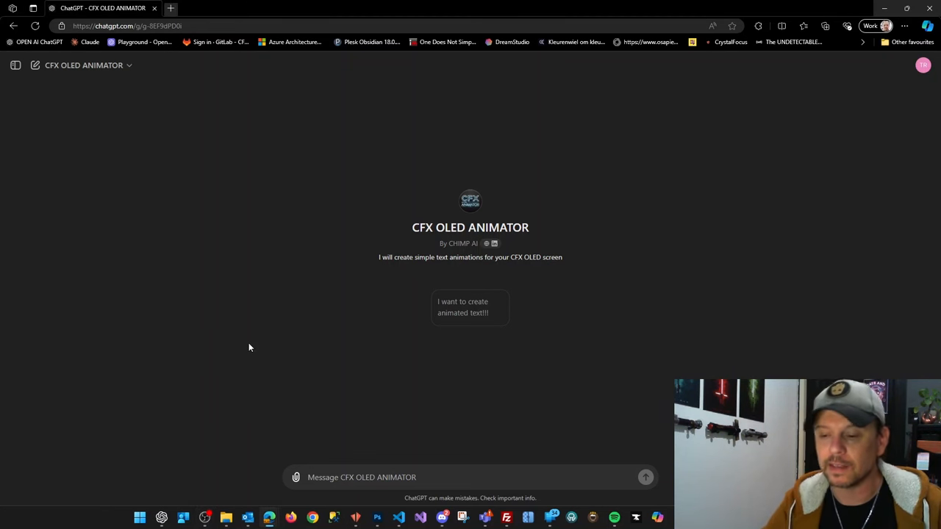
Step: Choose the animated-text starter and send 'The negotiator' as the text to animate
{"action": "left_click", "coordinate": [362, 476]}
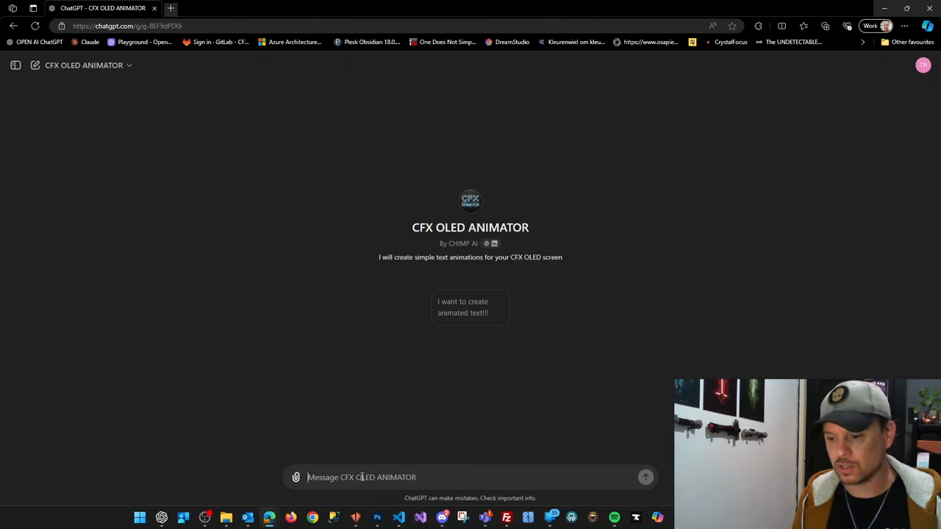
{"action": "mouse_move", "coordinate": [291, 370]}
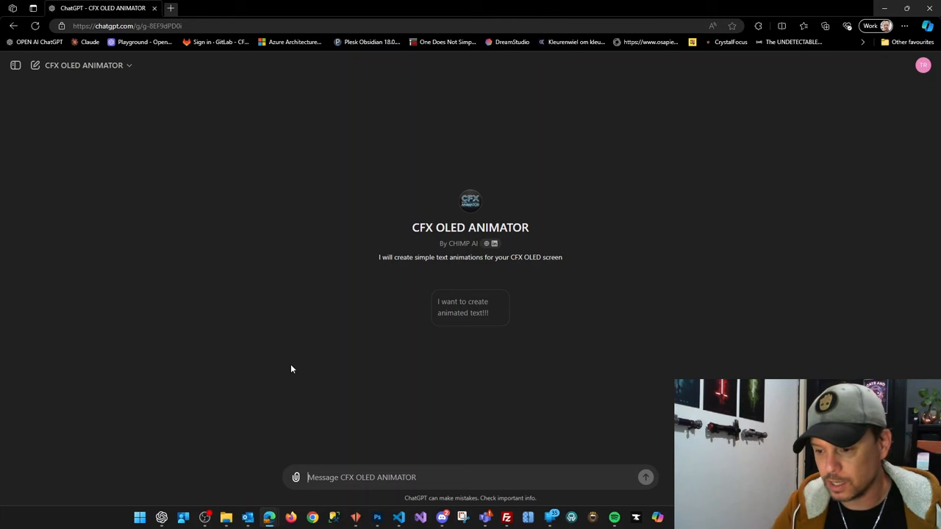
{"action": "left_click", "coordinate": [471, 308]}
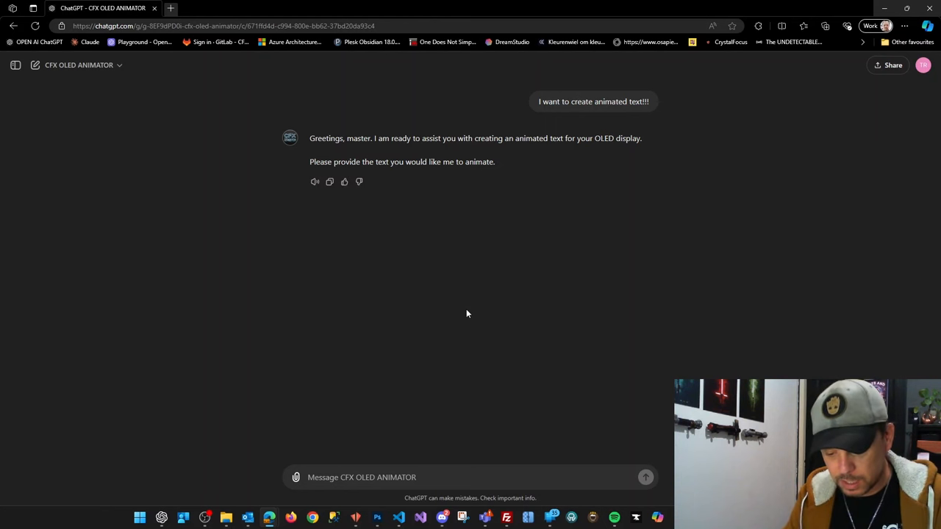
{"action": "type", "text": "The negotiator"}
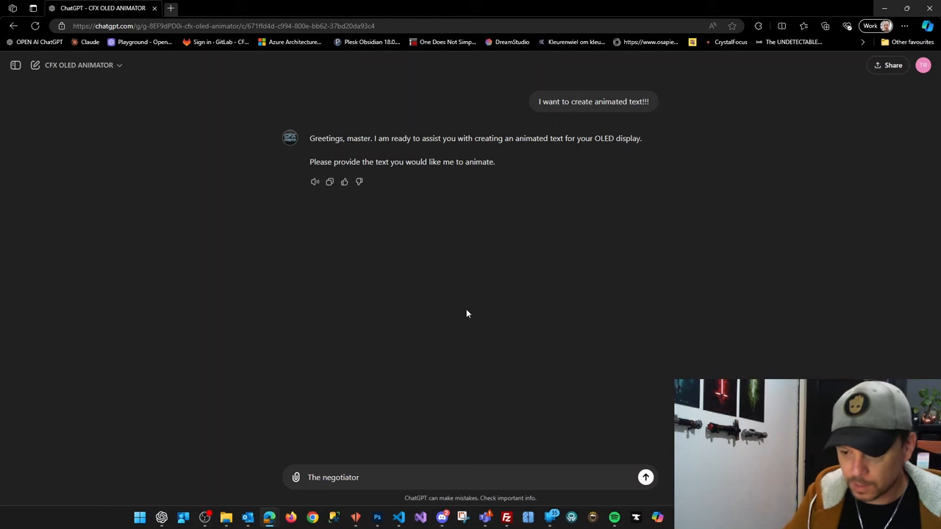
{"action": "left_click", "coordinate": [646, 477]}
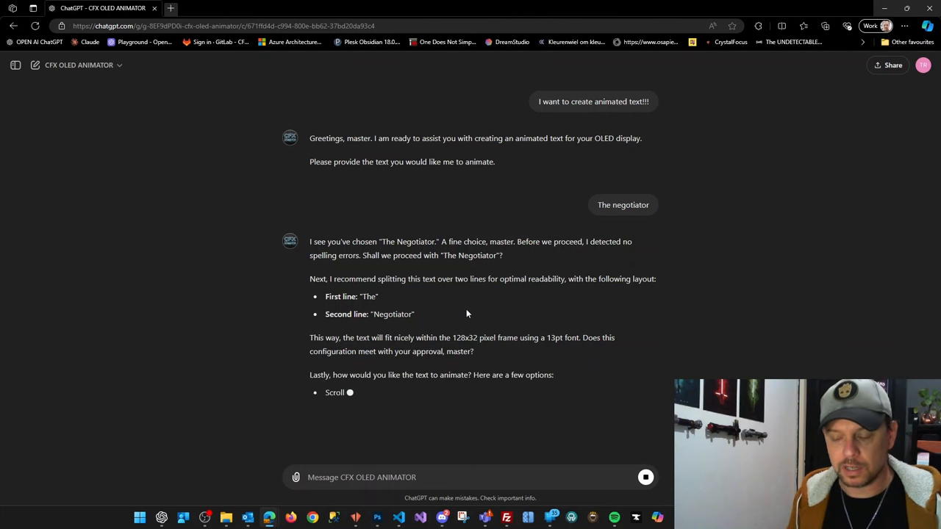
{"action": "scroll", "scroll_direction": "down", "scroll_amount": 3}
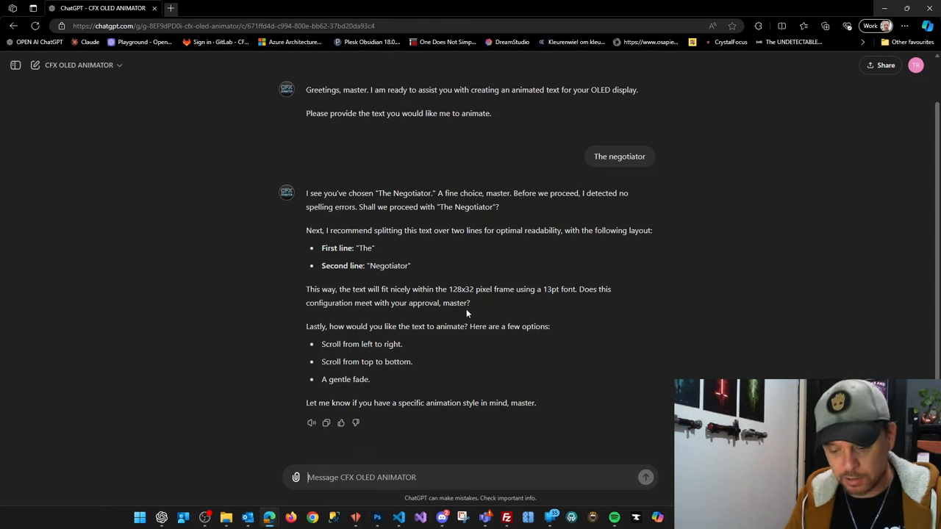
Step: Ask to split the text over 2 lines with both lines centred, then begin the scramble request
{"action": "type", "text": "let"}
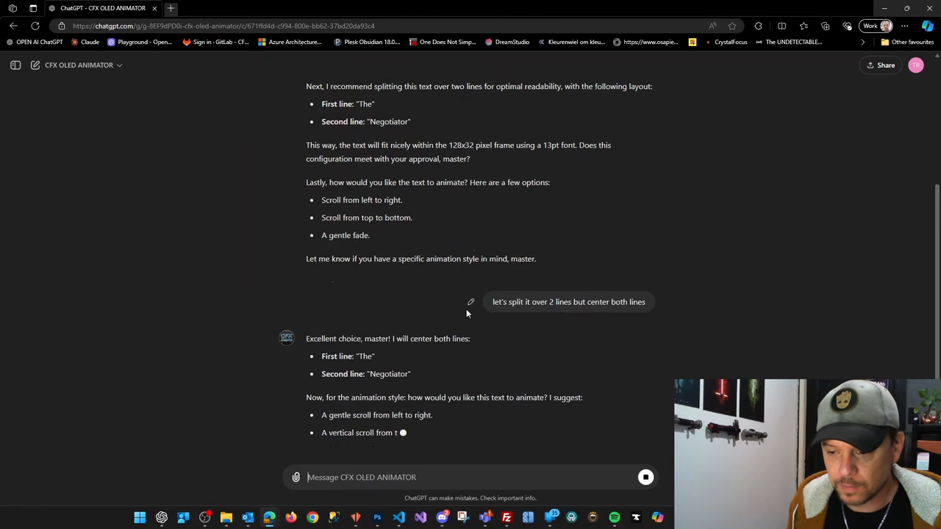
{"action": "scroll", "scroll_direction": "down", "scroll_amount": 3}
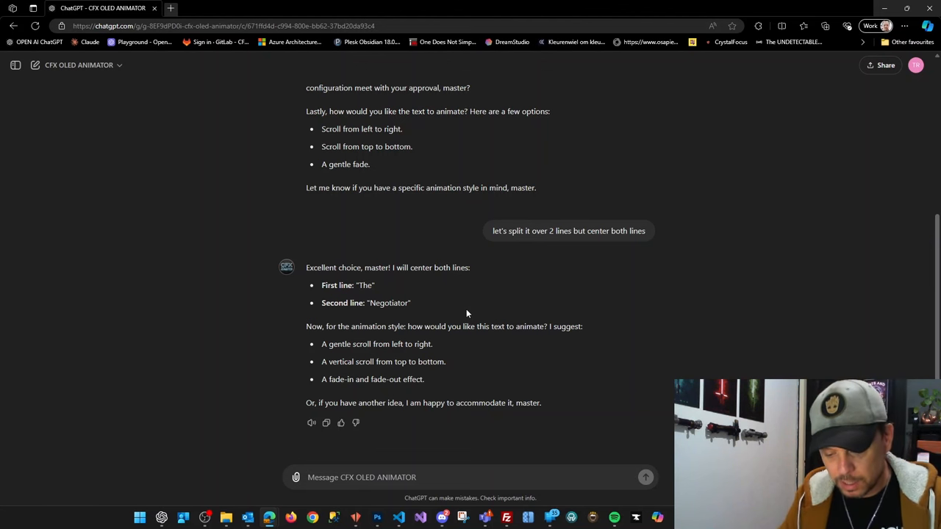
{"action": "type", "text": "I want all the letters to scramble randomly and then end on the"}
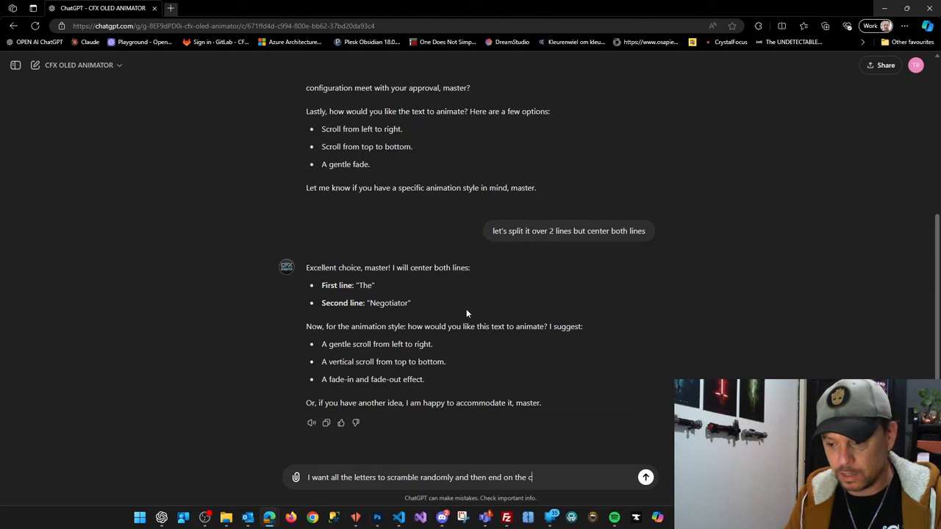
Step: Send the request for randomly scrambling letters that settle on the correct text
{"action": "type", "text": "correct text"}
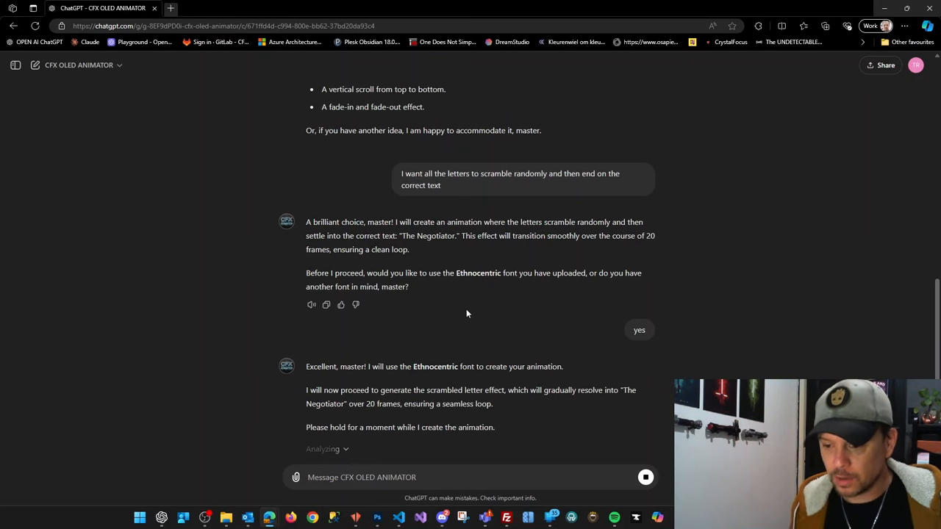
Step: Review the delivered BMP and preview GIF and open the downloaded GIF
{"action": "scroll", "scroll_direction": "down", "scroll_amount": 3}
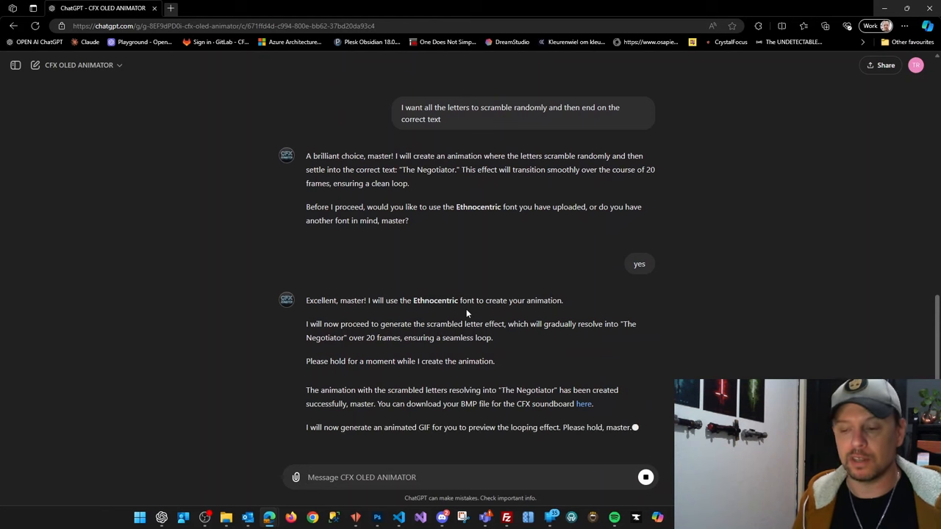
{"action": "scroll", "scroll_direction": "down", "scroll_amount": 3}
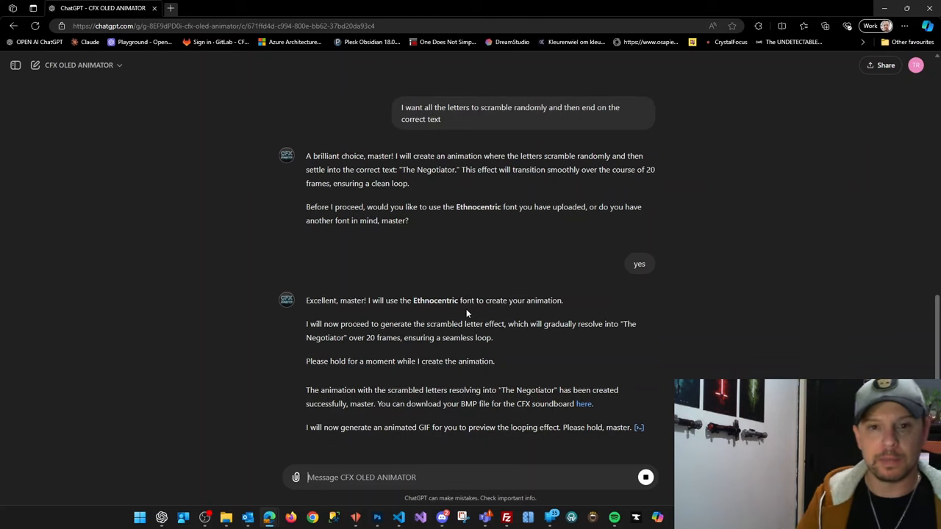
{"action": "scroll", "scroll_direction": "down", "scroll_amount": 3}
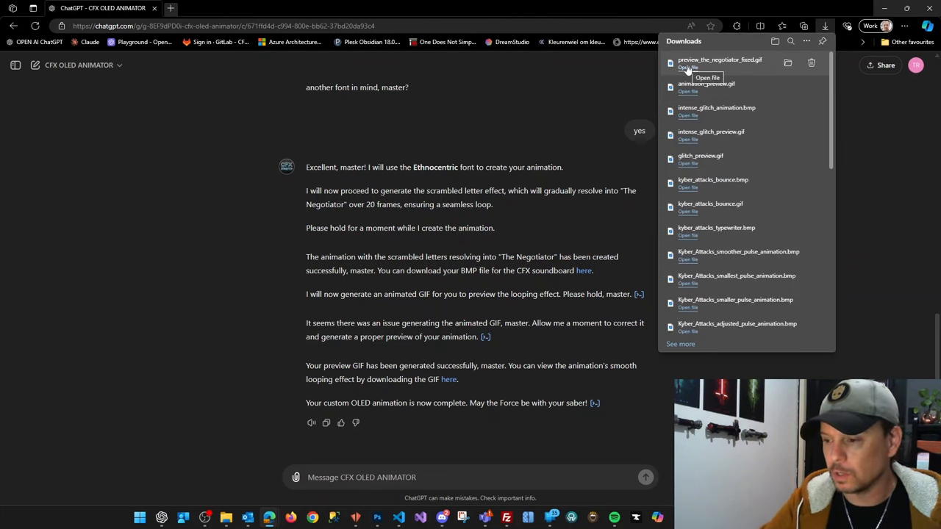
{"action": "left_click", "coordinate": [688, 68]}
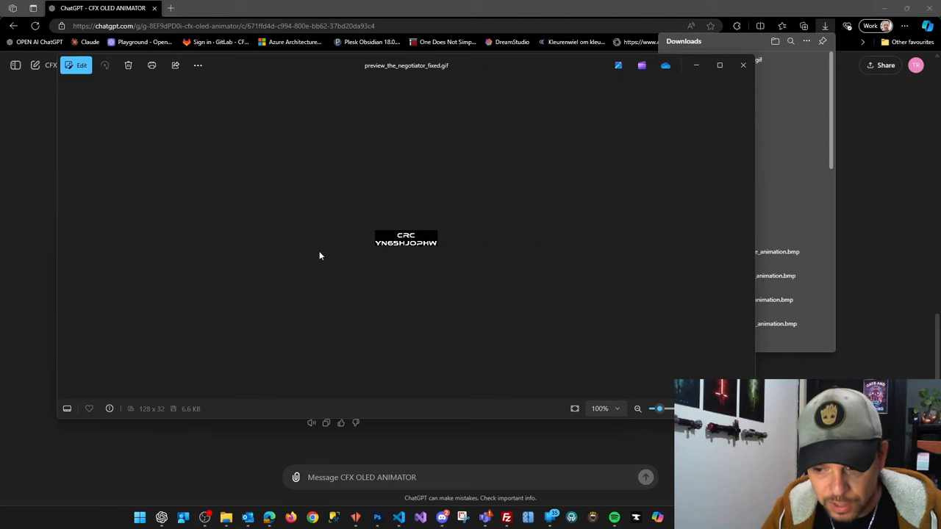
{"action": "mouse_move", "coordinate": [400, 278]}
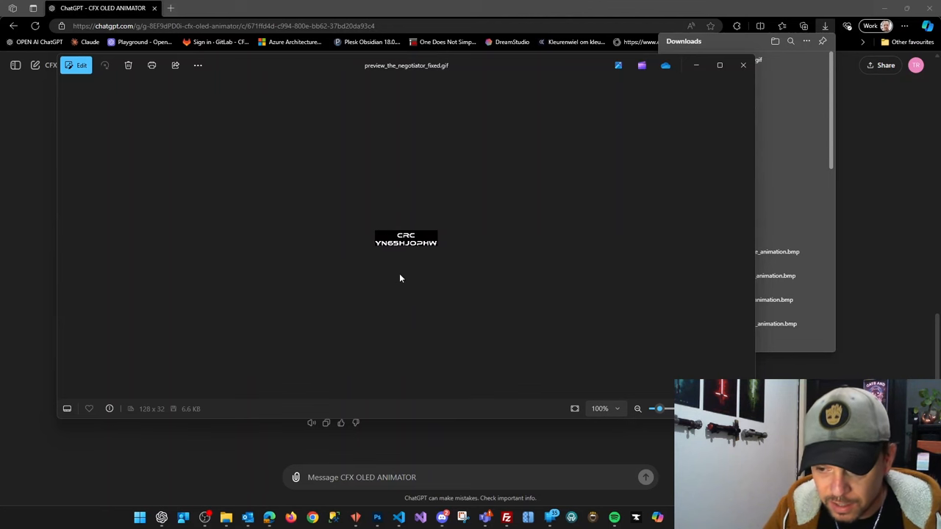
{"action": "mouse_move", "coordinate": [594, 206]}
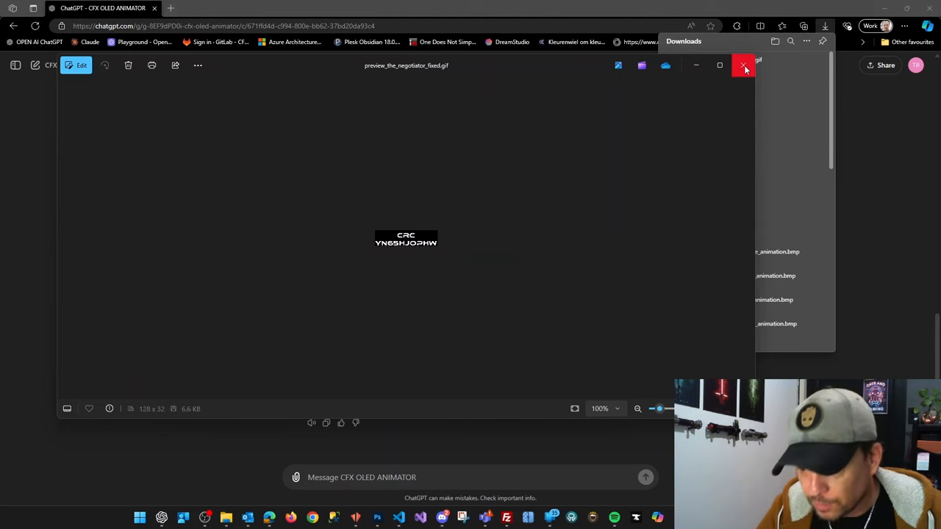
Step: Close the GIF preview in Windows Photos and return to the chat
{"action": "left_click", "coordinate": [744, 64]}
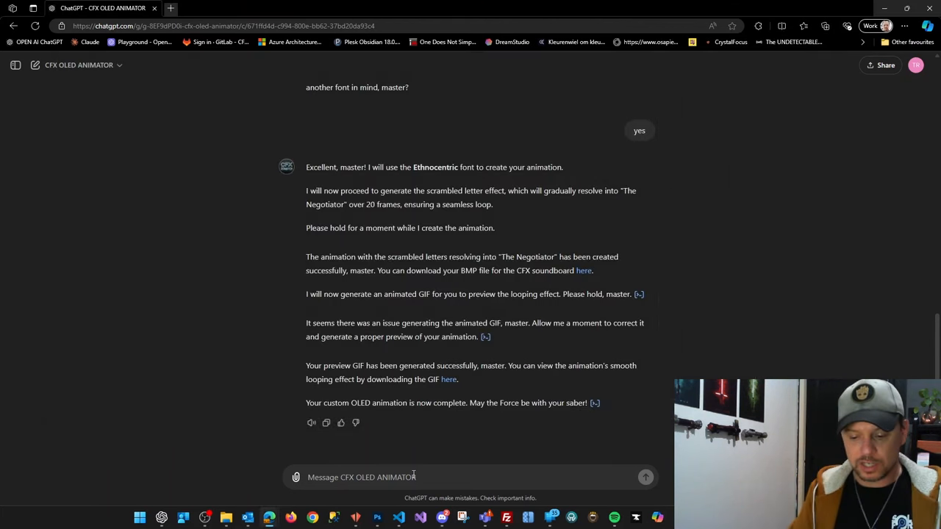
Step: Send feedback that the text shows too fast and should scramble longer then hold for a while
{"action": "type", "text": "it shows the correct text way to"}
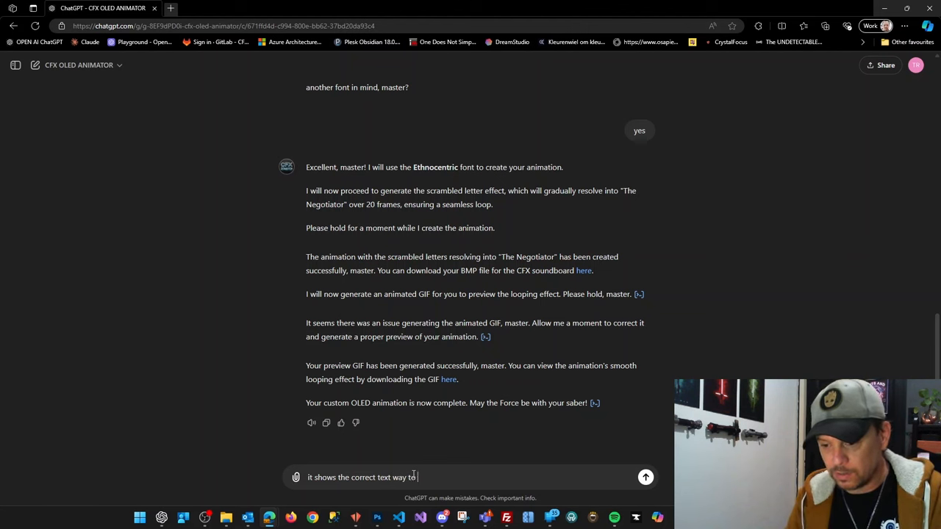
{"action": "type", "text": "fast, I want it to scramble and then hold on the correct"}
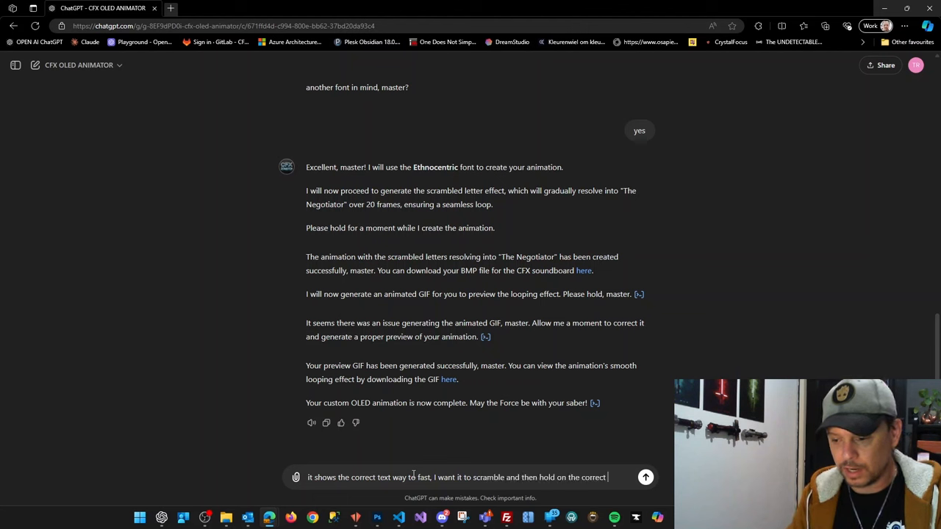
{"action": "type", "text": "for a while"}
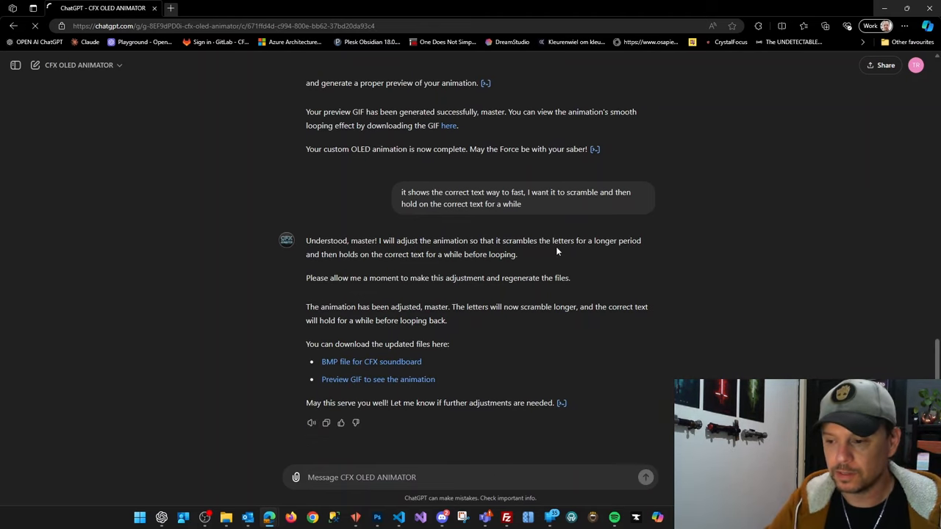
Step: Download the updated preview GIF with the hold and open it in Windows Photos
{"action": "left_click", "coordinate": [824, 27]}
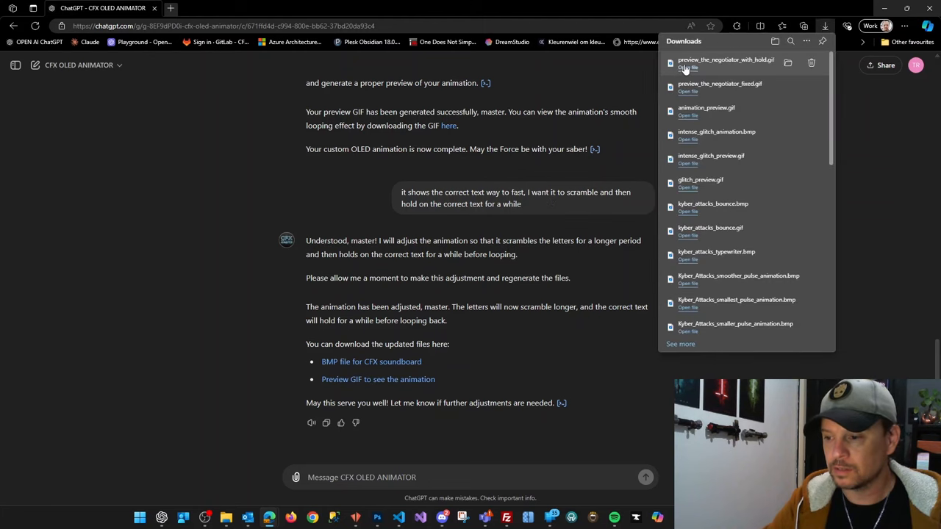
{"action": "left_click", "coordinate": [726, 62]}
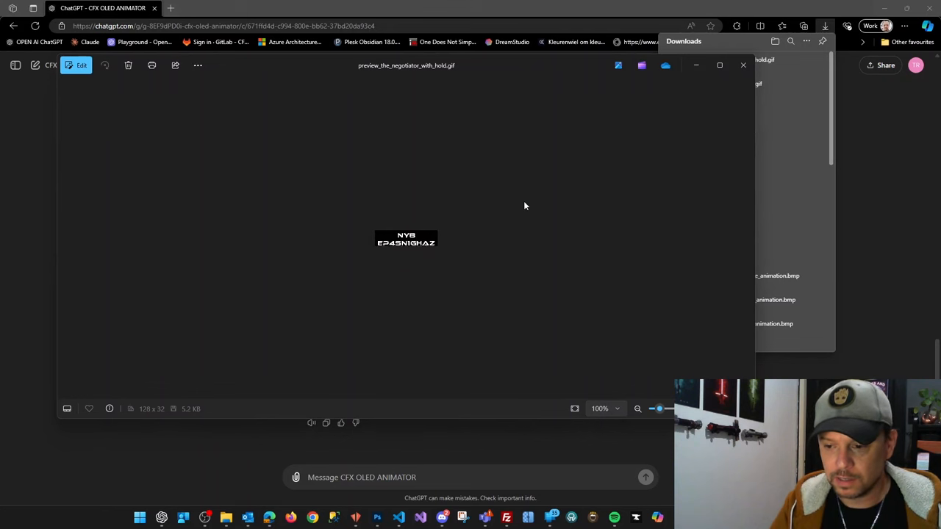
{"action": "mouse_move", "coordinate": [471, 224]}
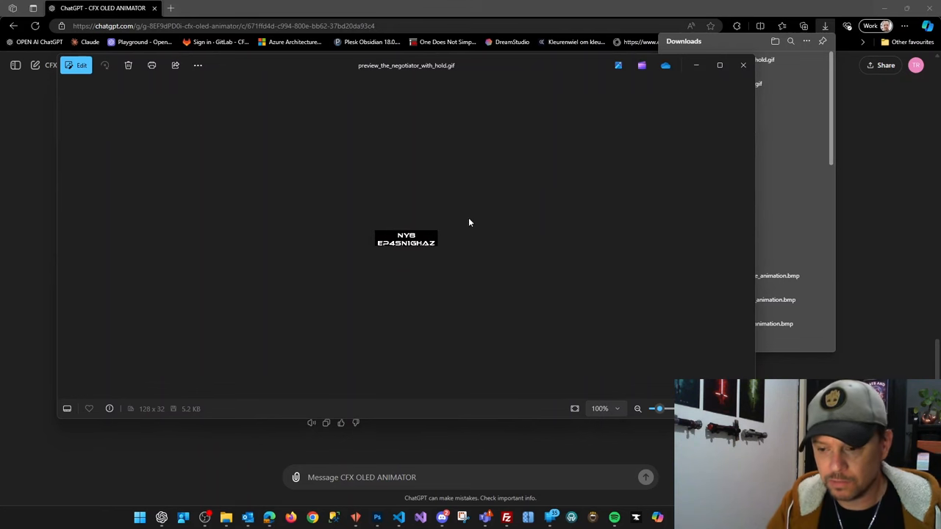